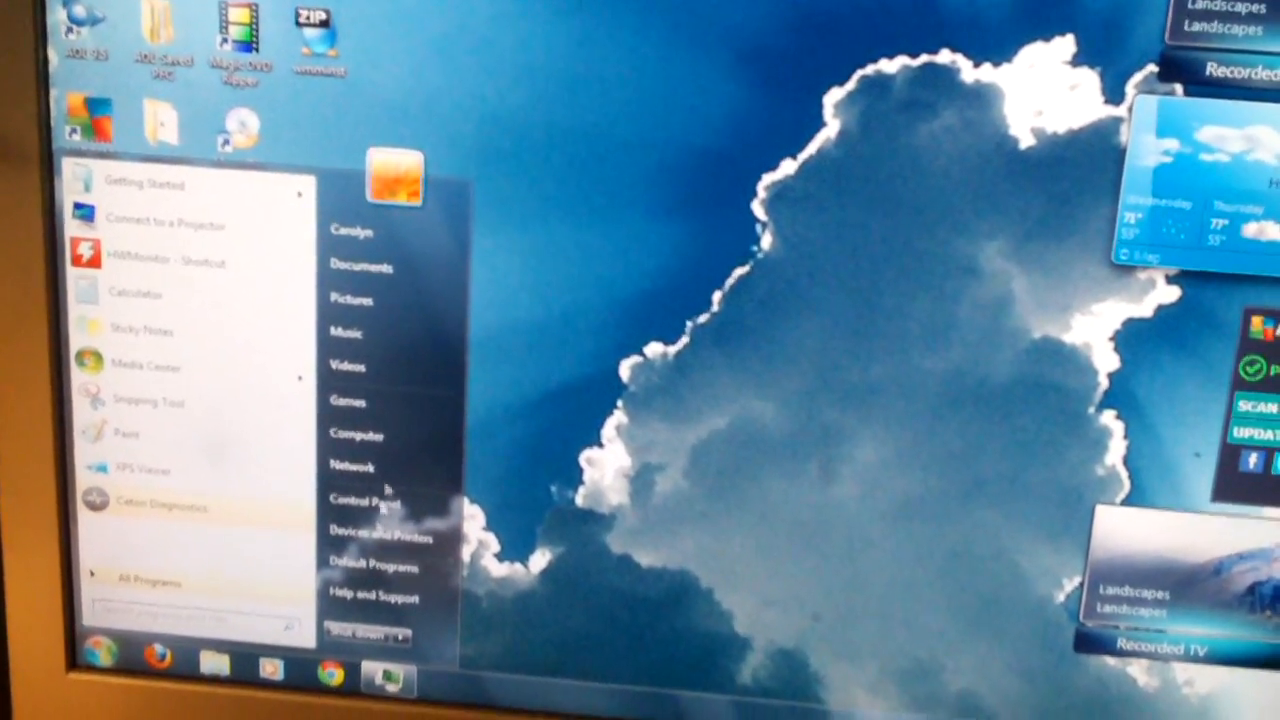
Launch Ceton Diagnostics from the Start menu to show tuner One's status page.
left_click(352, 466)
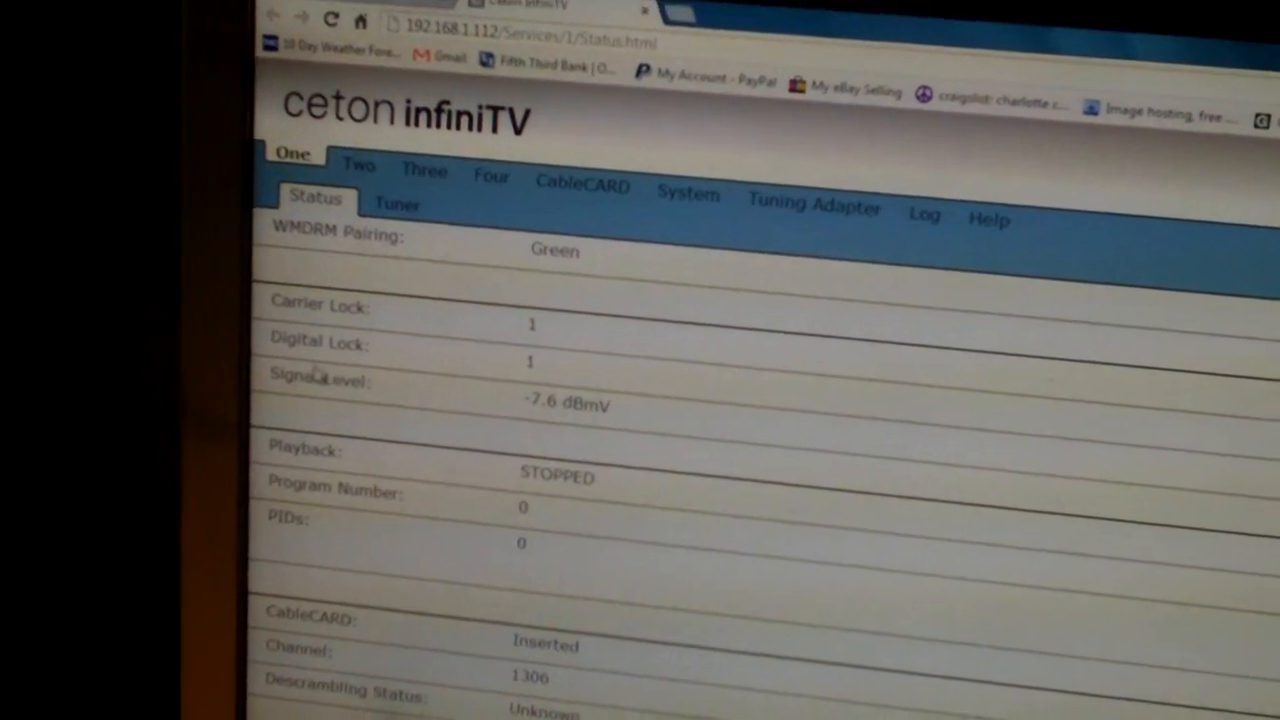
scroll("down", 3)
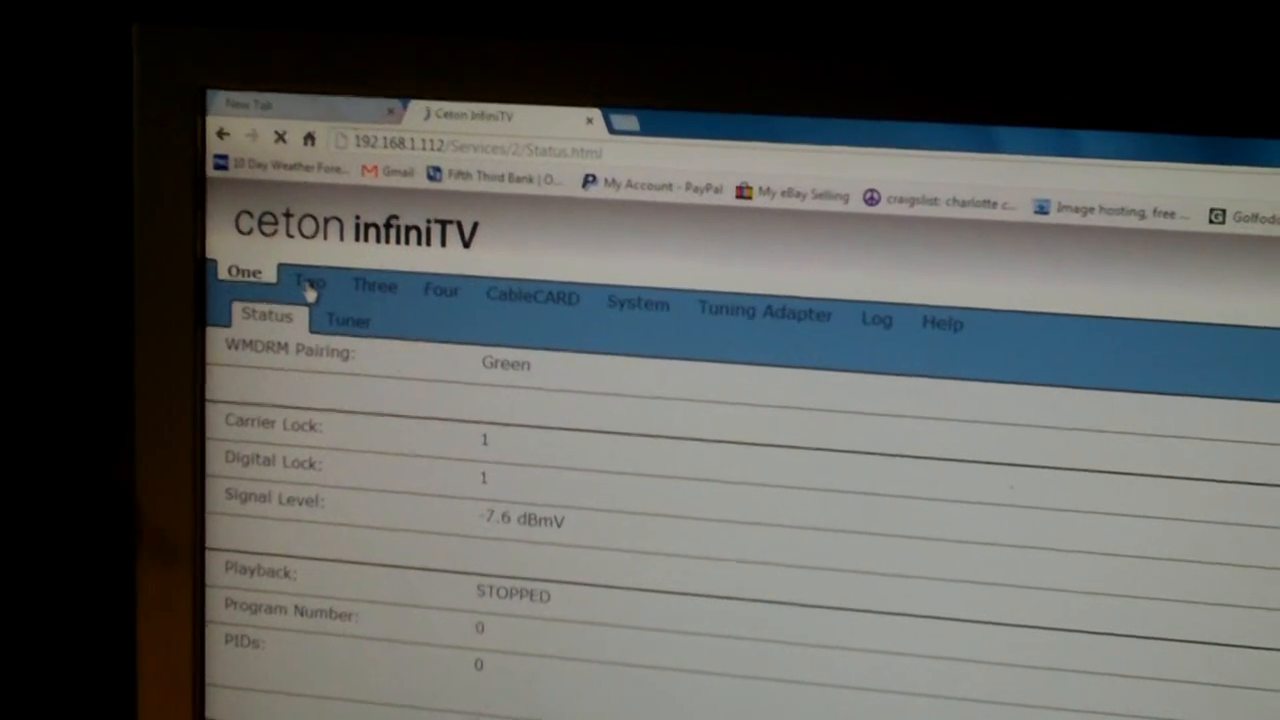
View tuners Two and Three, ending on tuner Two's signal readings (about -7.7 dBmV).
left_click(375, 287)
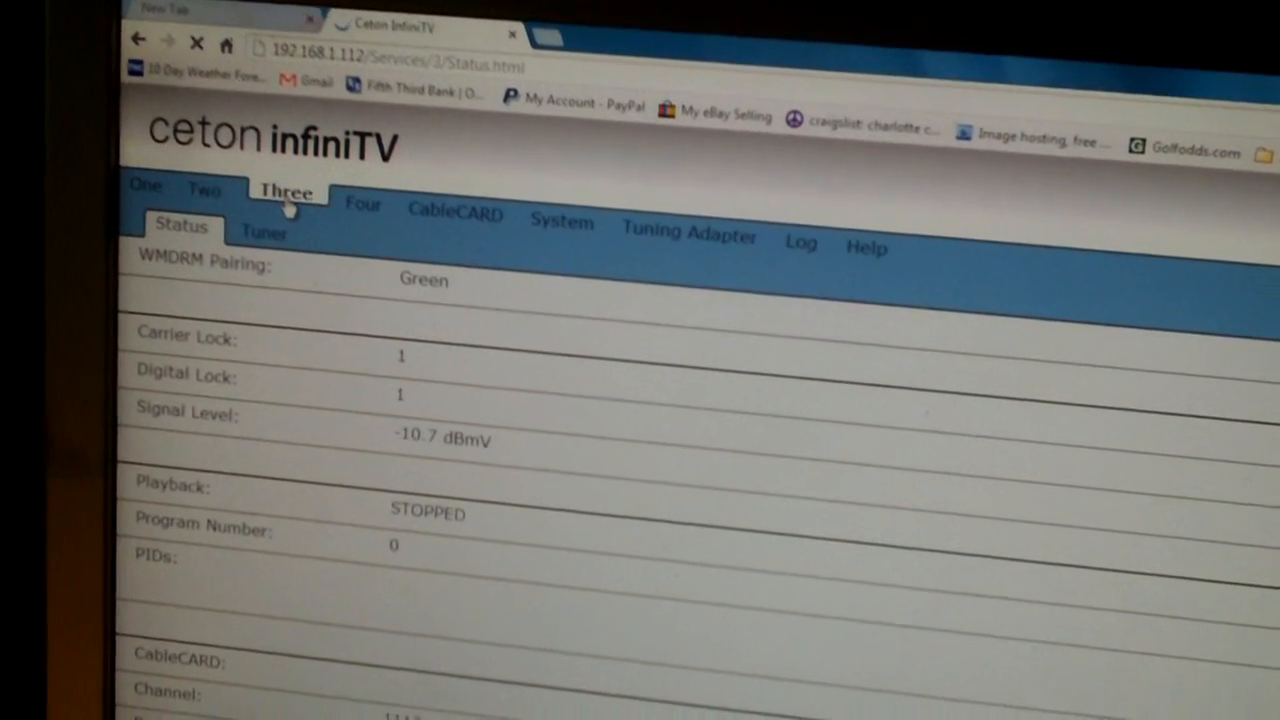
left_click(361, 205)
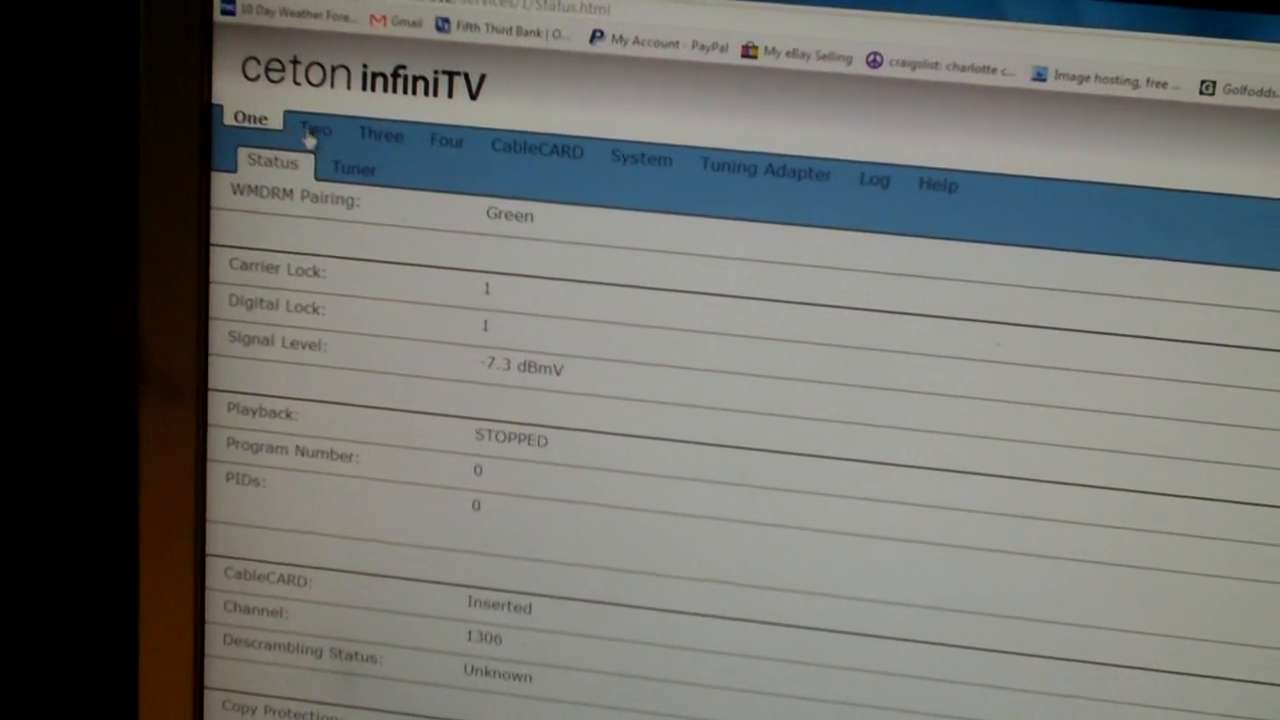
left_click(315, 130)
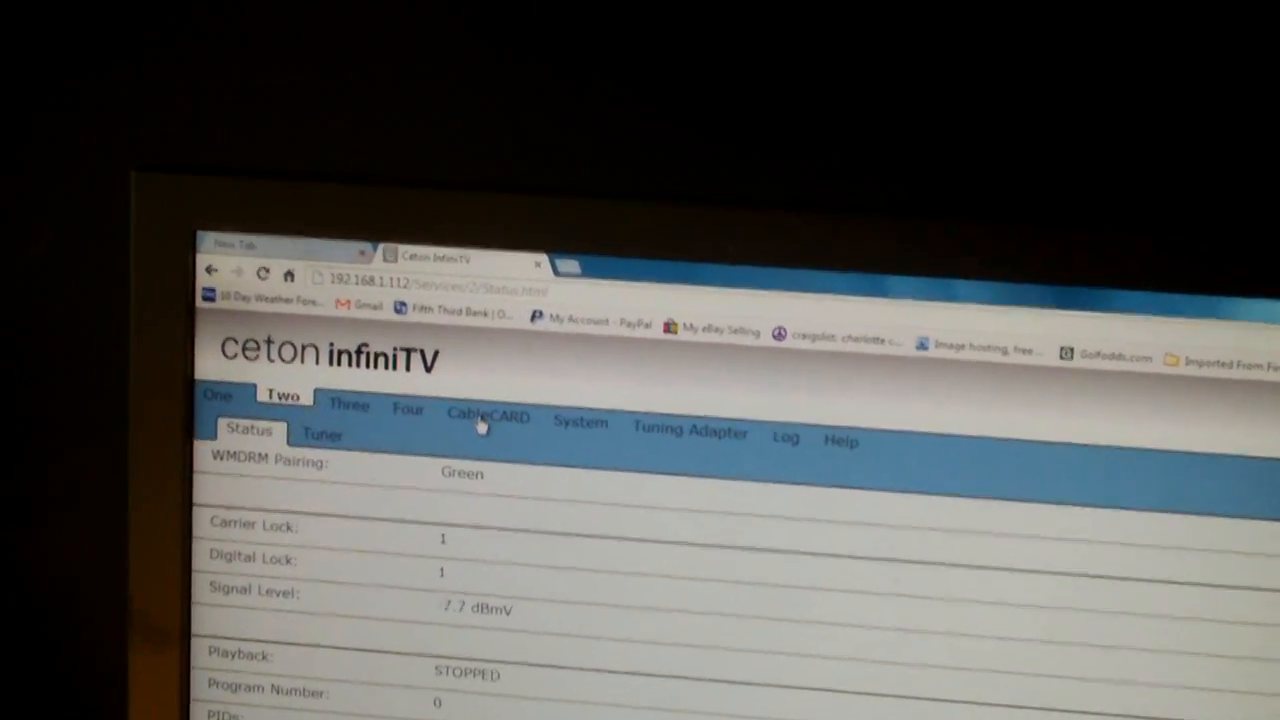
Check the CableCARD and tuning adapter status, then view the device Log.
left_click(488, 416)
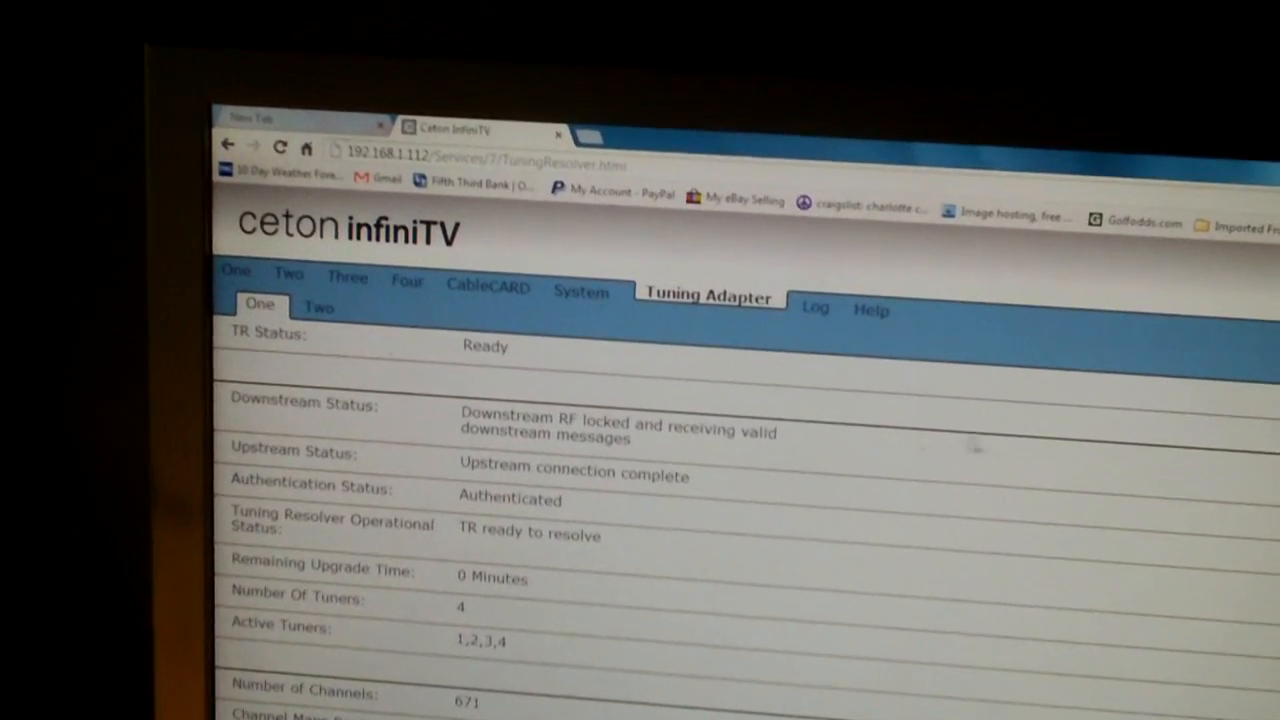
left_click(815, 310)
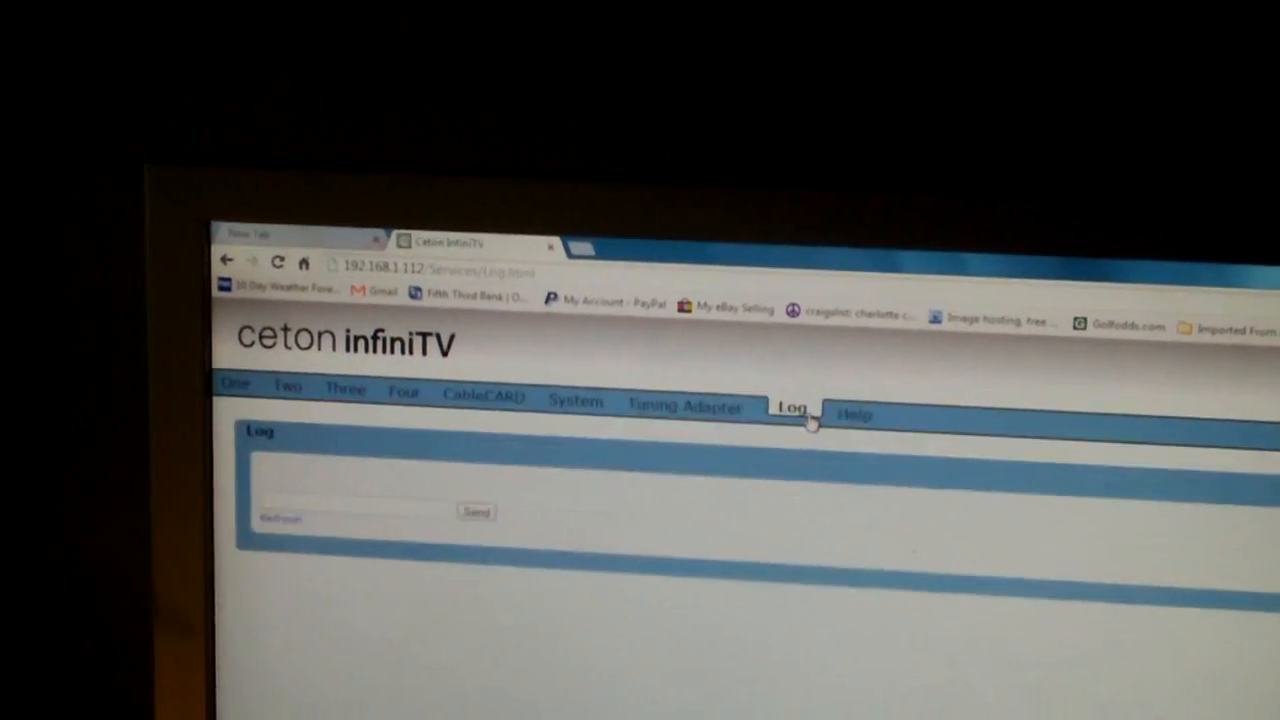